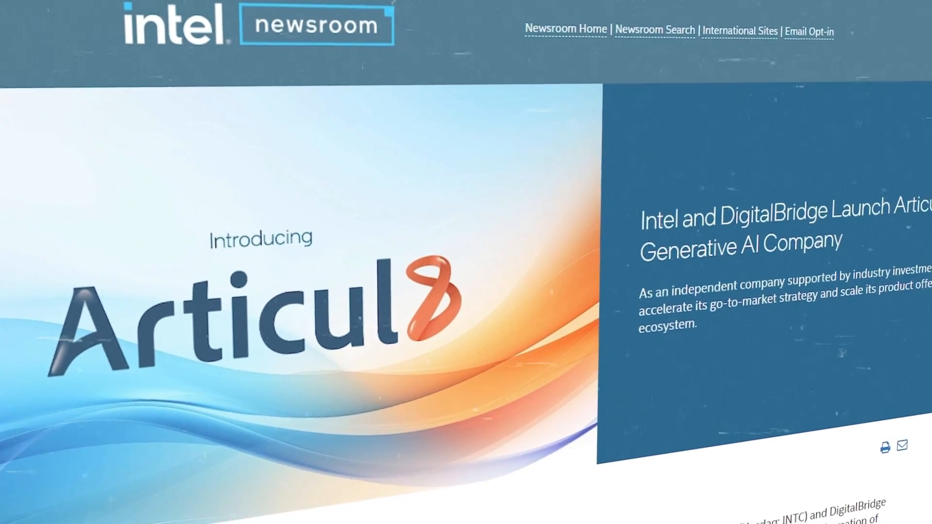
{"action": "scroll", "scroll_direction": "down", "scroll_amount": 3}
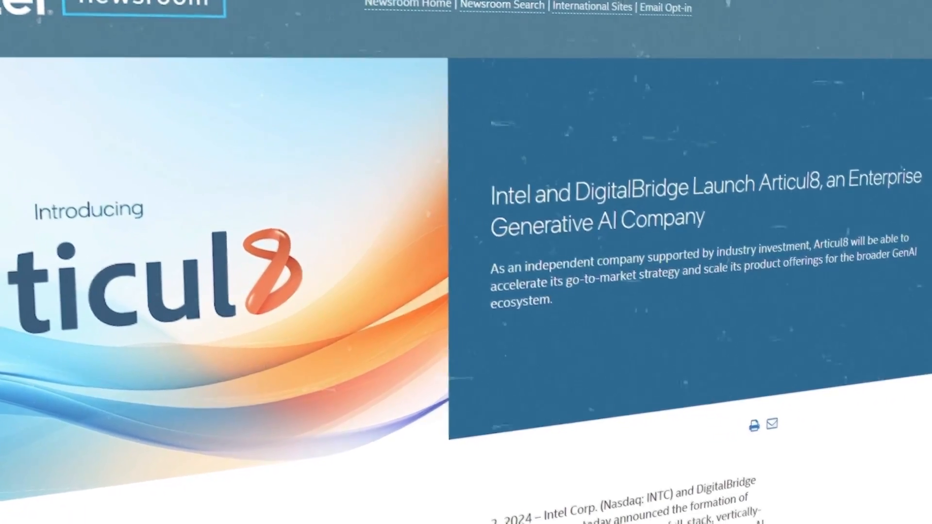